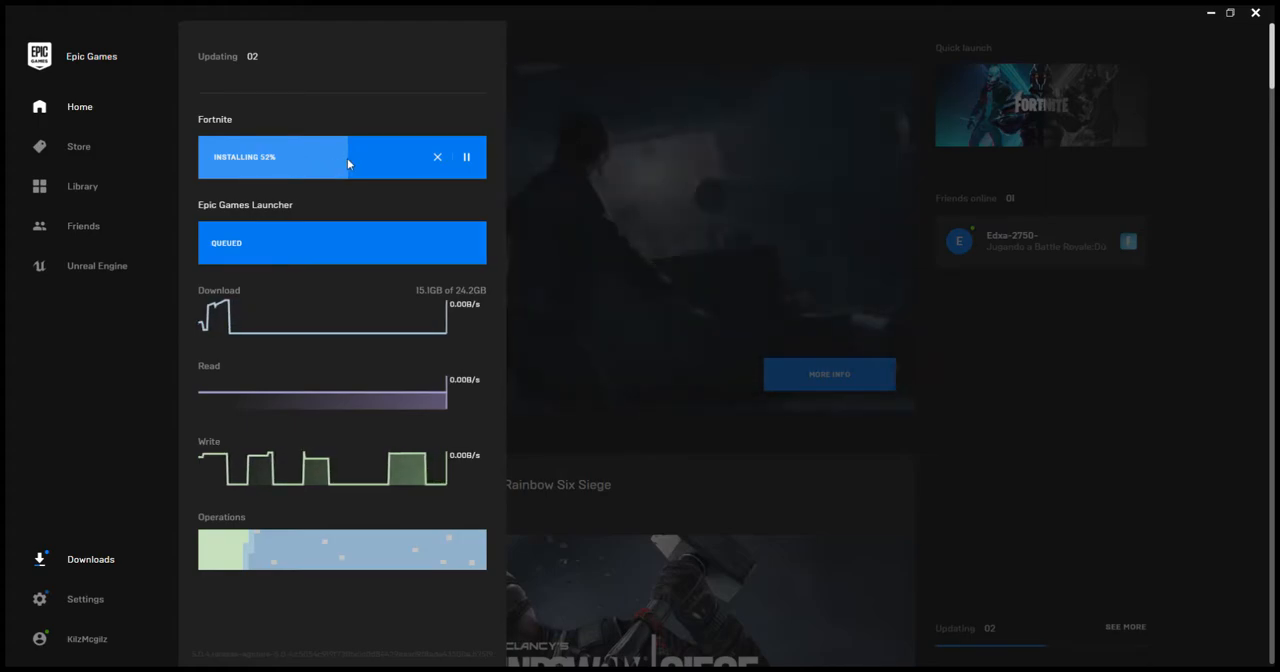
{"action": "mouse_move", "coordinate": [110, 68]}
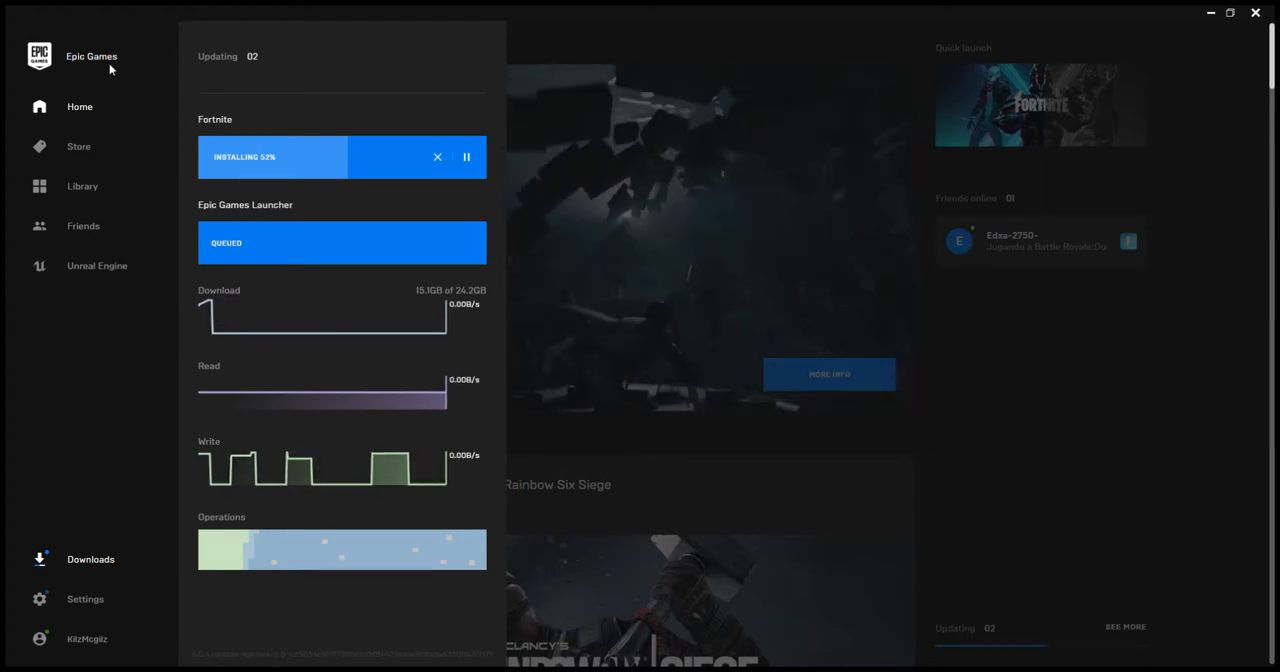